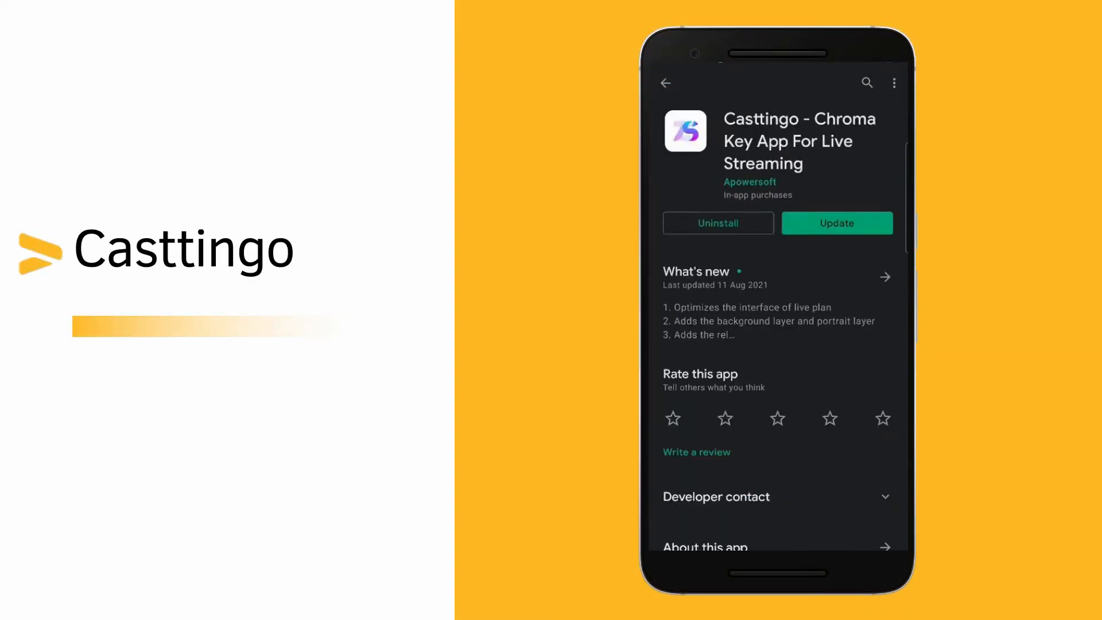
# Open ManyCam's Create Preset form from the add-preset icon in the Presets panel.
pyautogui.click(837, 223)
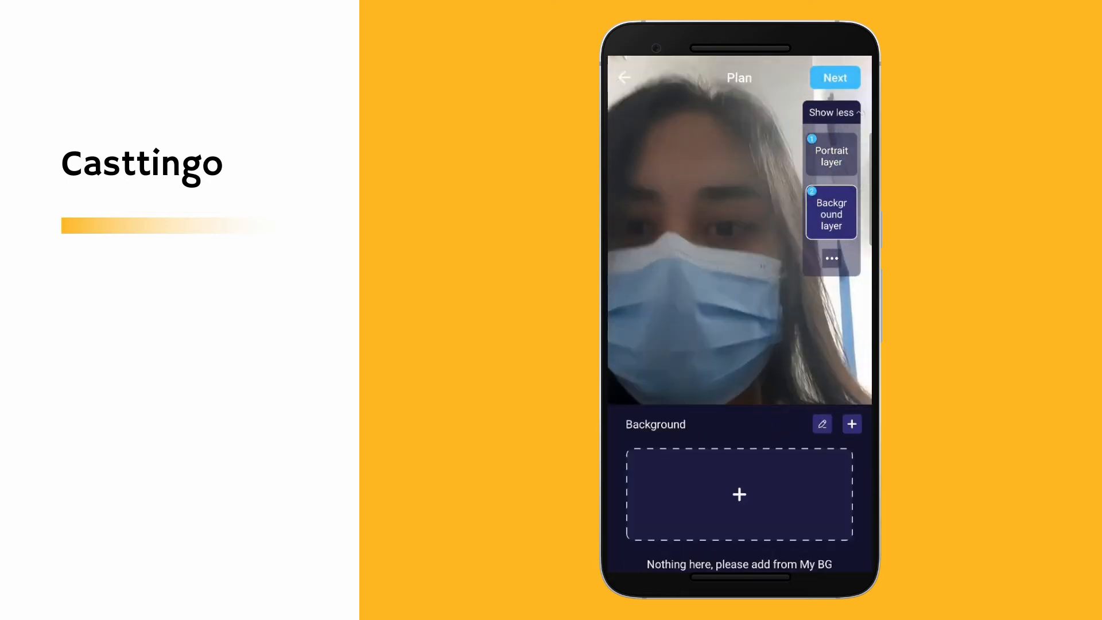
pyautogui.click(739, 494)
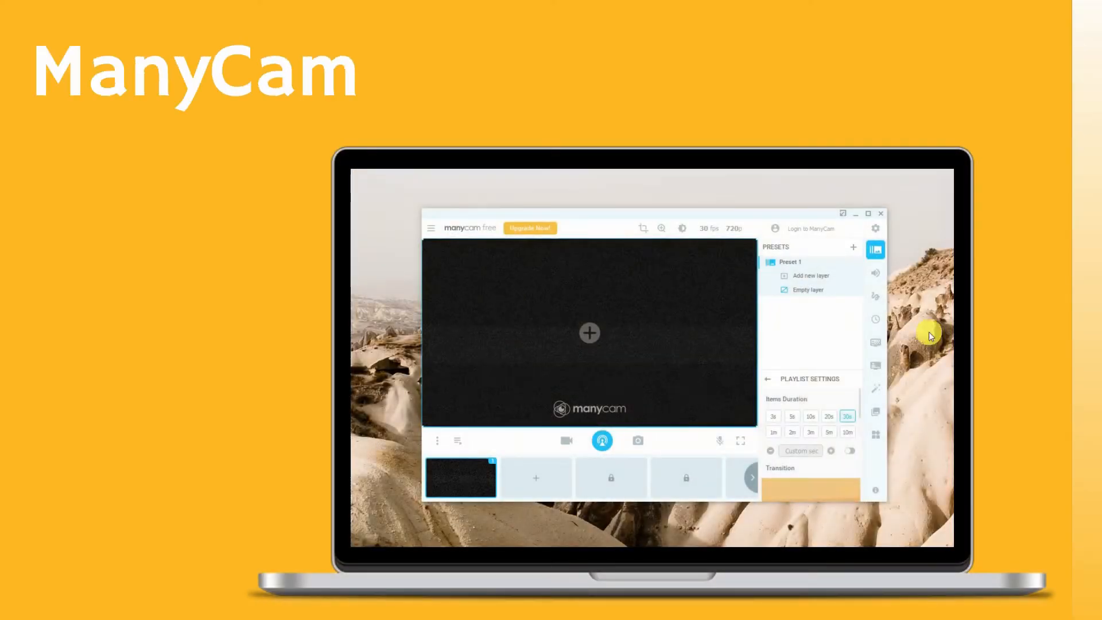
pyautogui.click(854, 247)
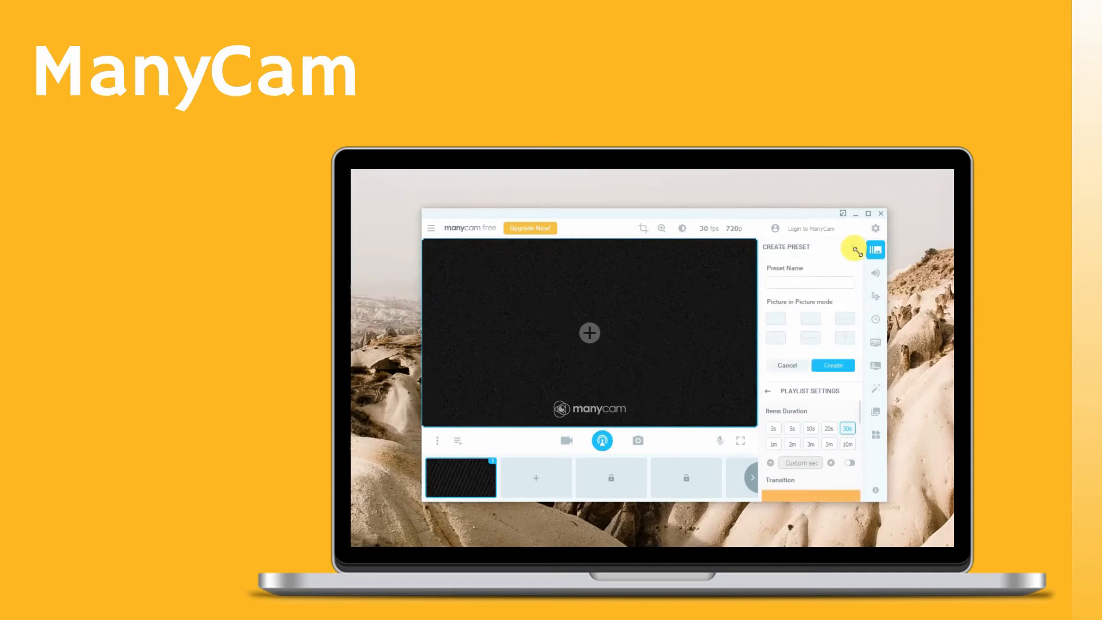
pyautogui.click(833, 365)
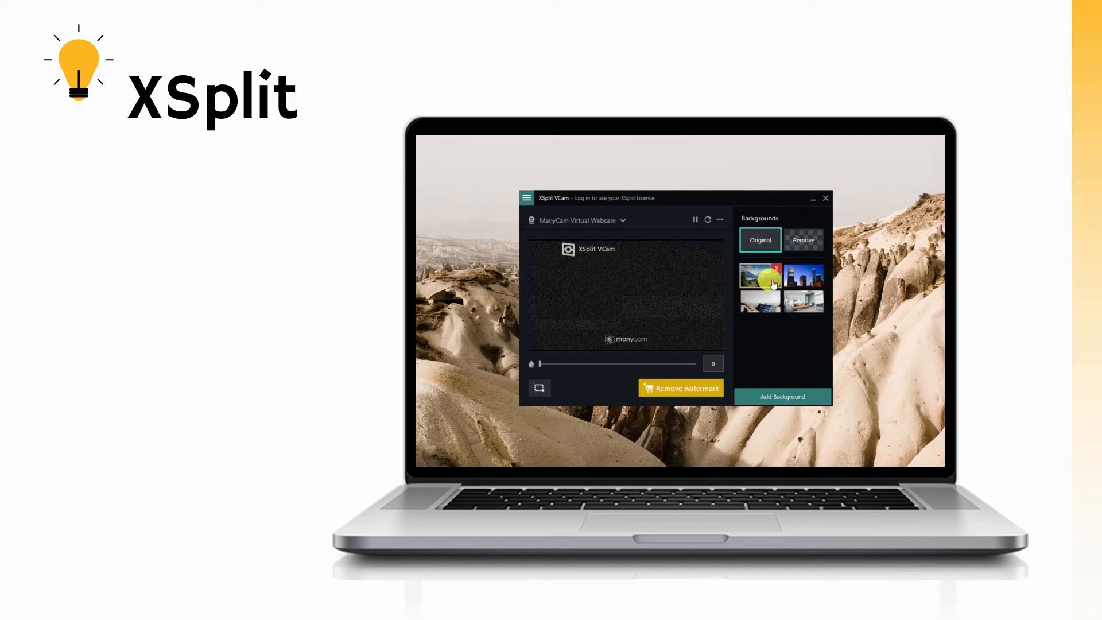
# Apply the mountain-and-lake landscape thumbnail as the XSplit VCam background.
pyautogui.click(758, 274)
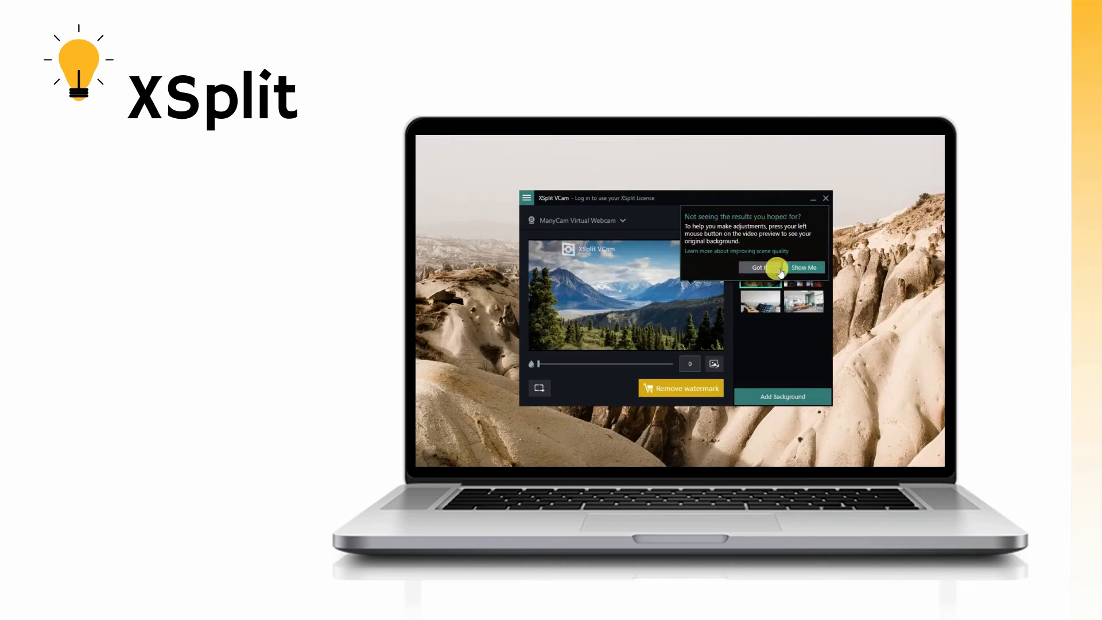